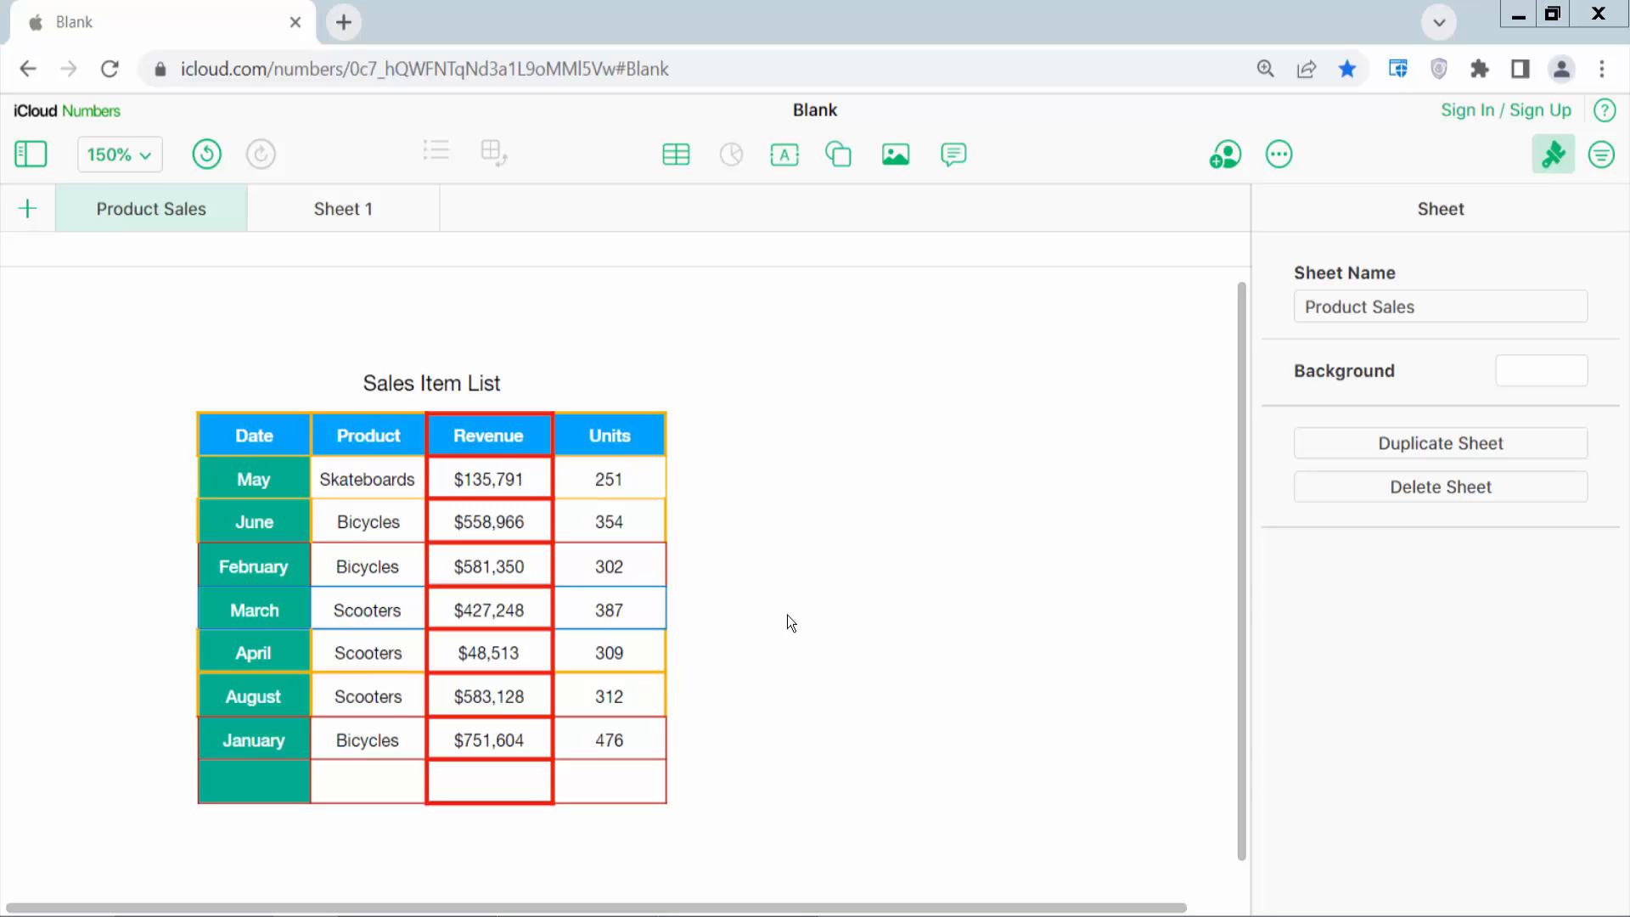
pyautogui.moveTo(791, 630)
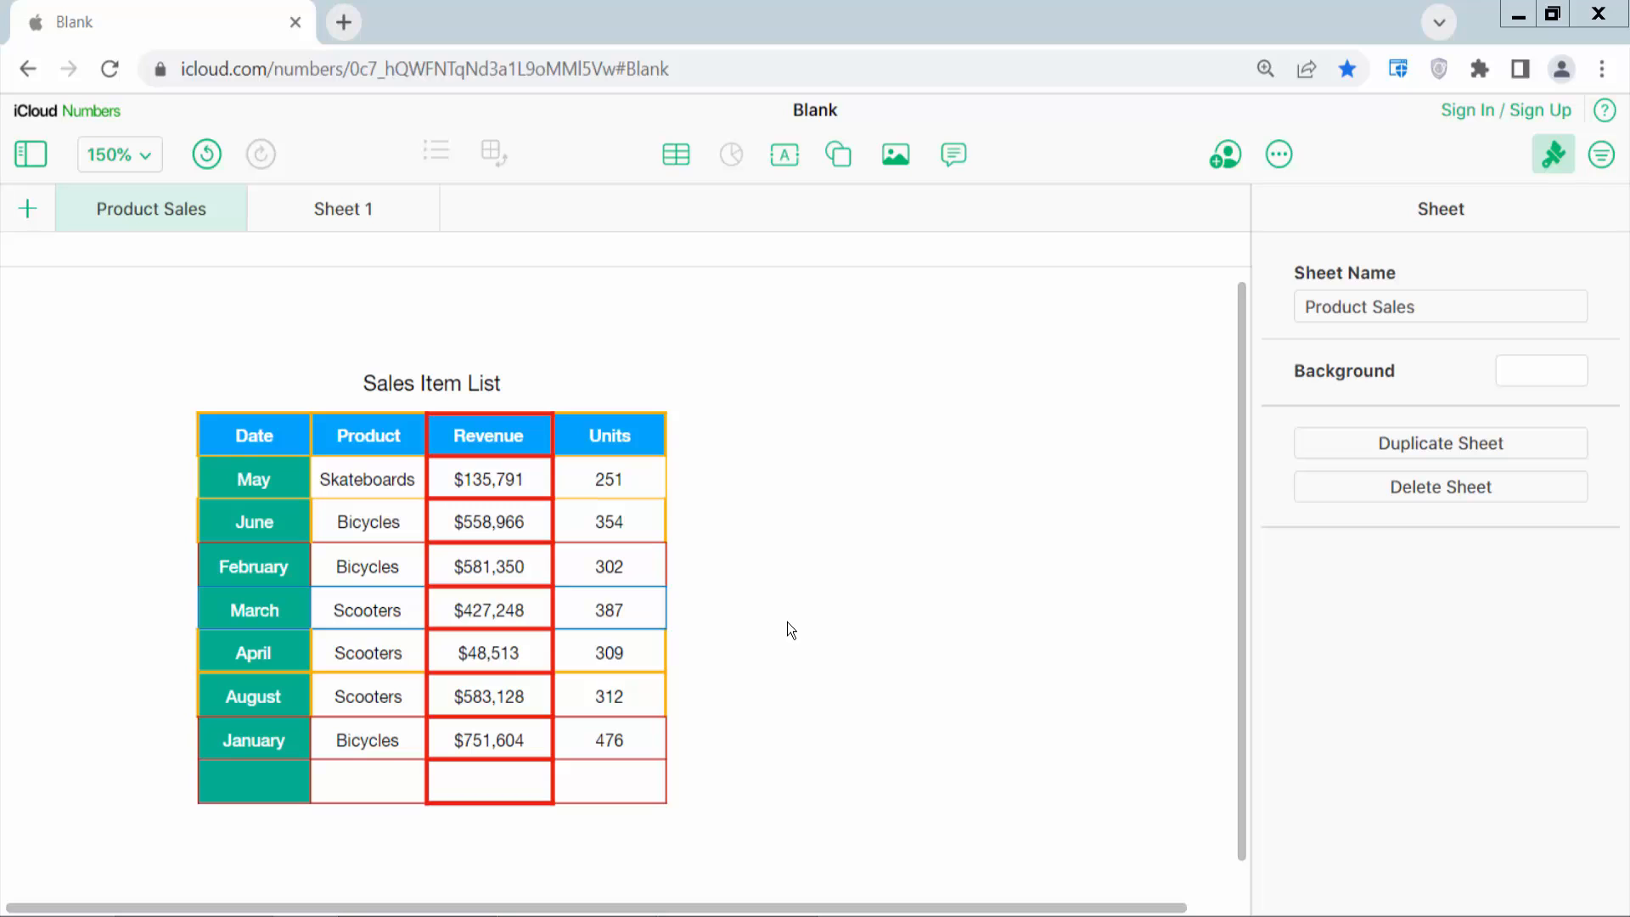
pyautogui.moveTo(893, 552)
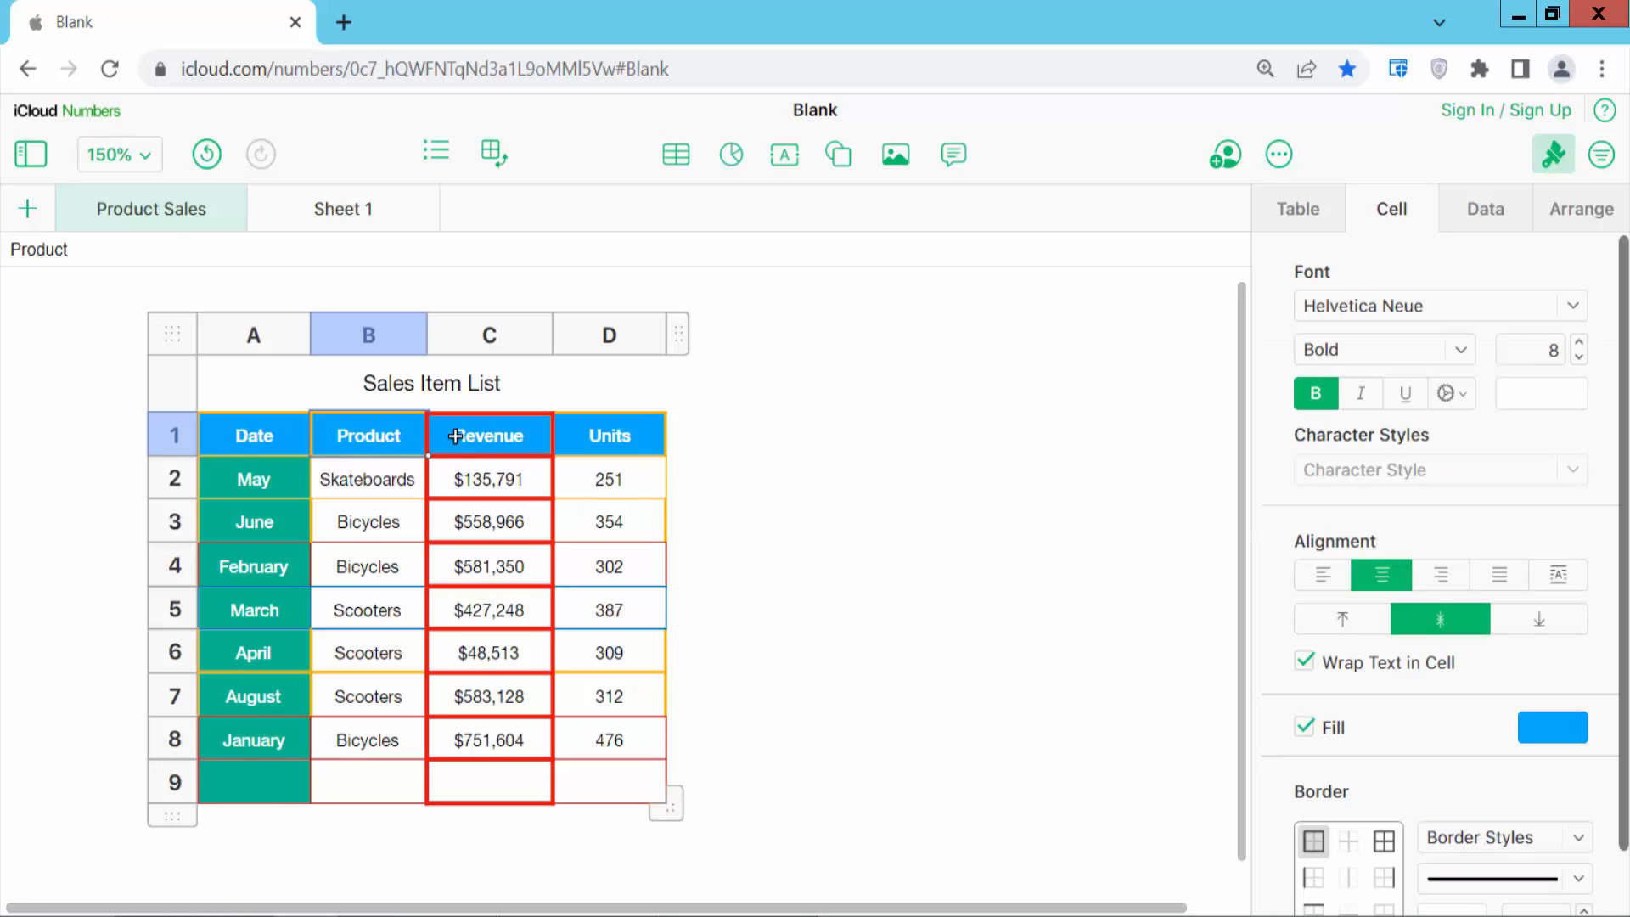
pyautogui.moveTo(579, 431)
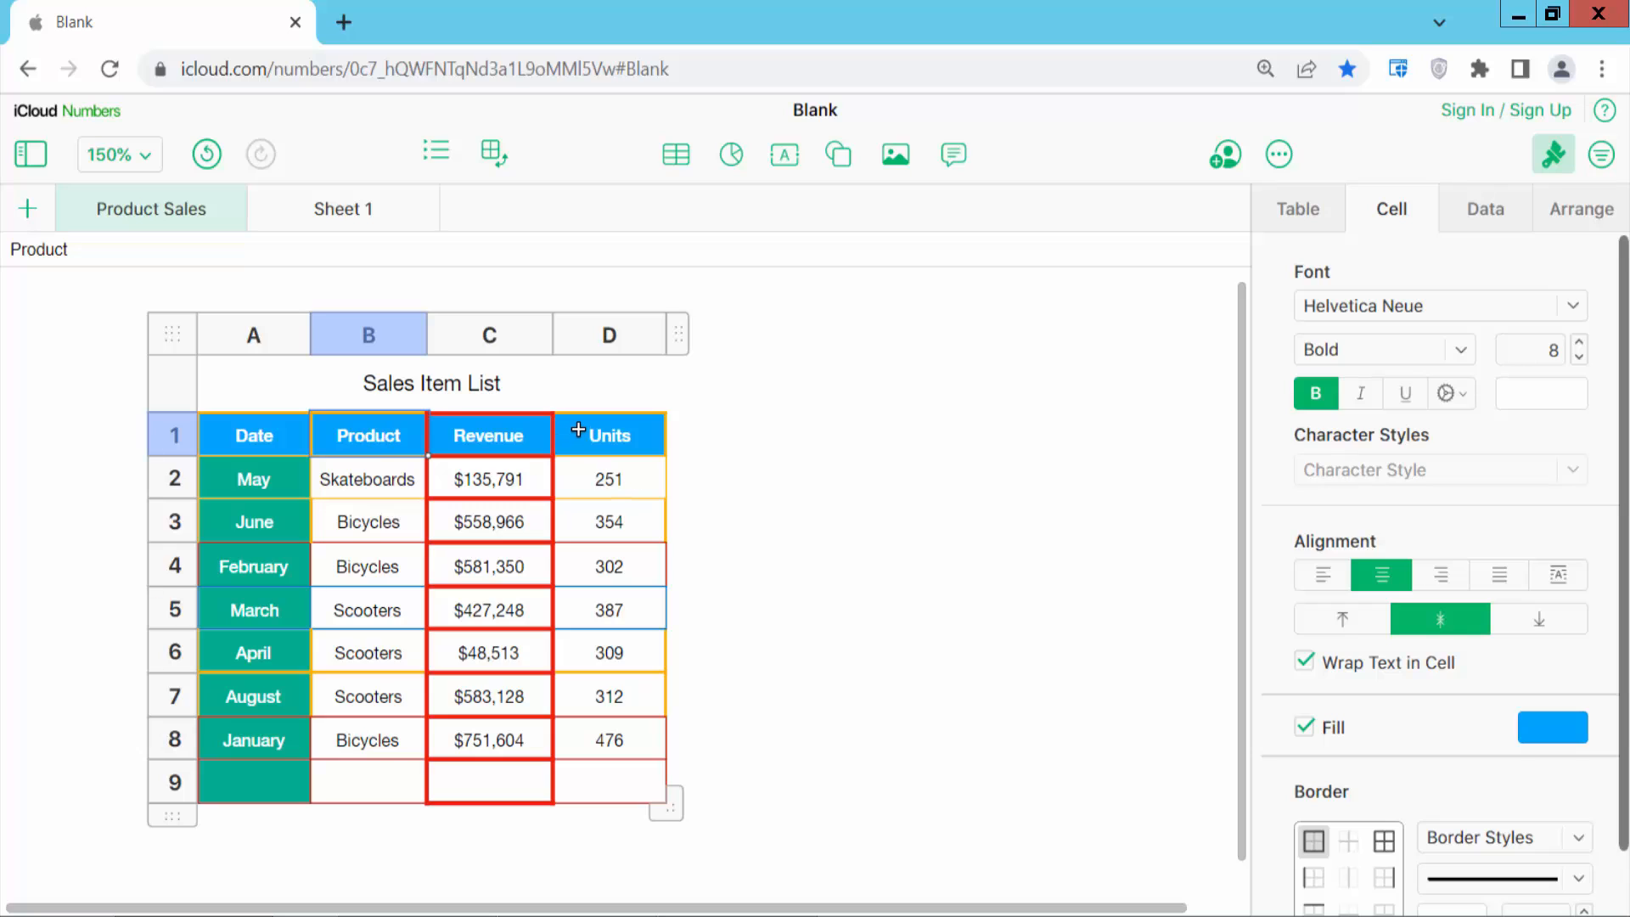
# Step: Paste the copied Units column onto the blank canvas as new table Sales Item List-1
pyautogui.click(610, 333)
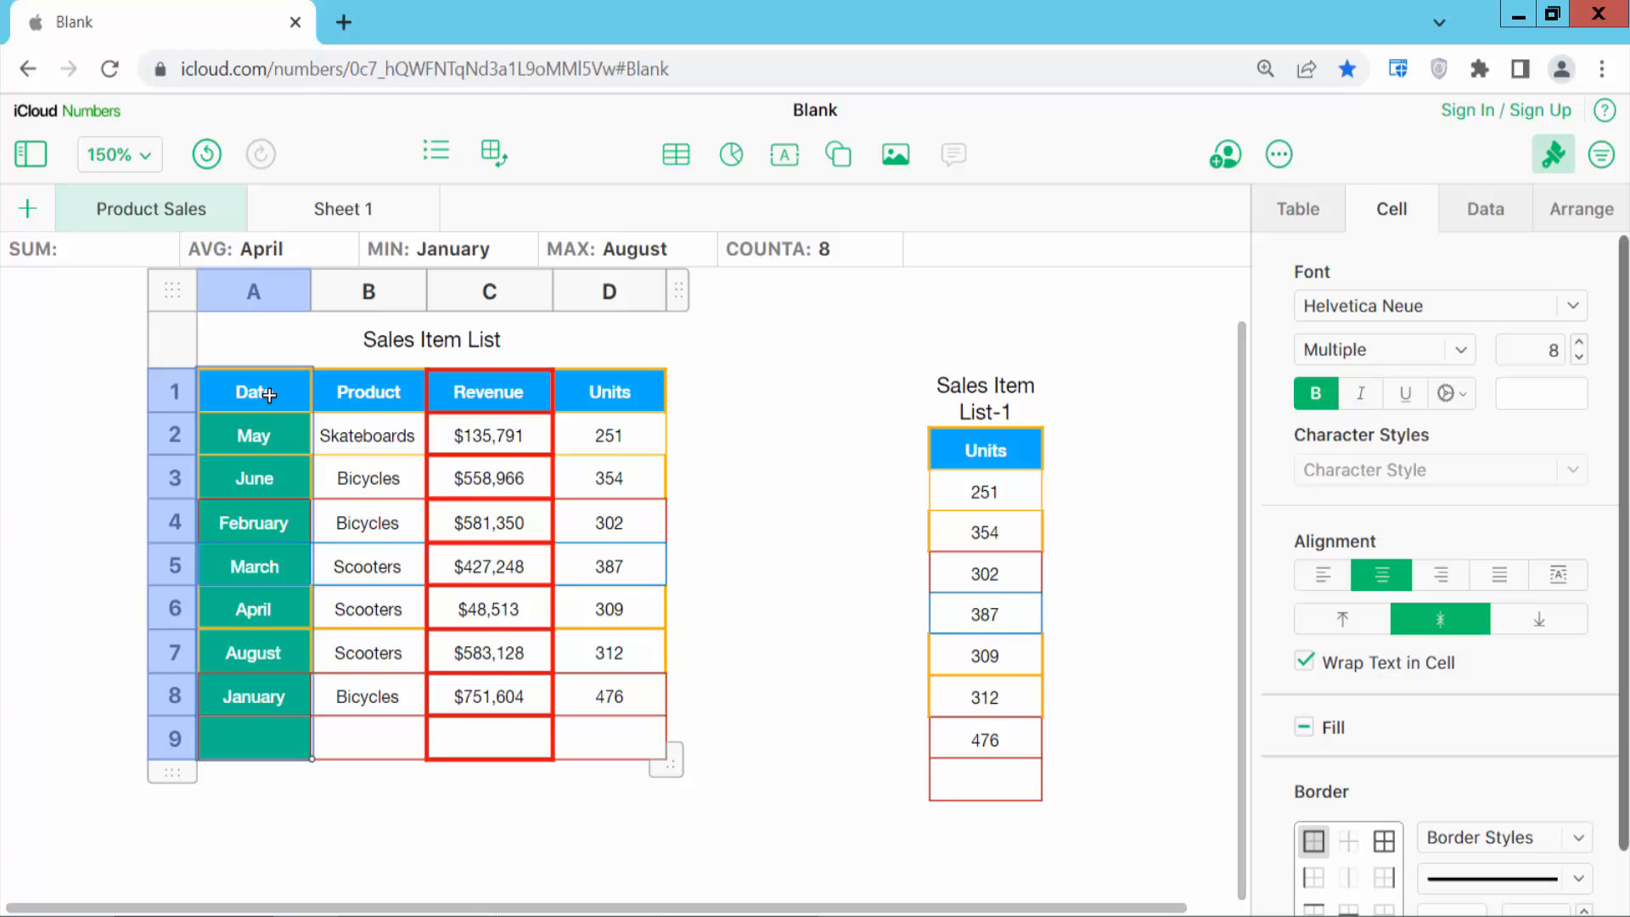
pyautogui.moveTo(631, 422)
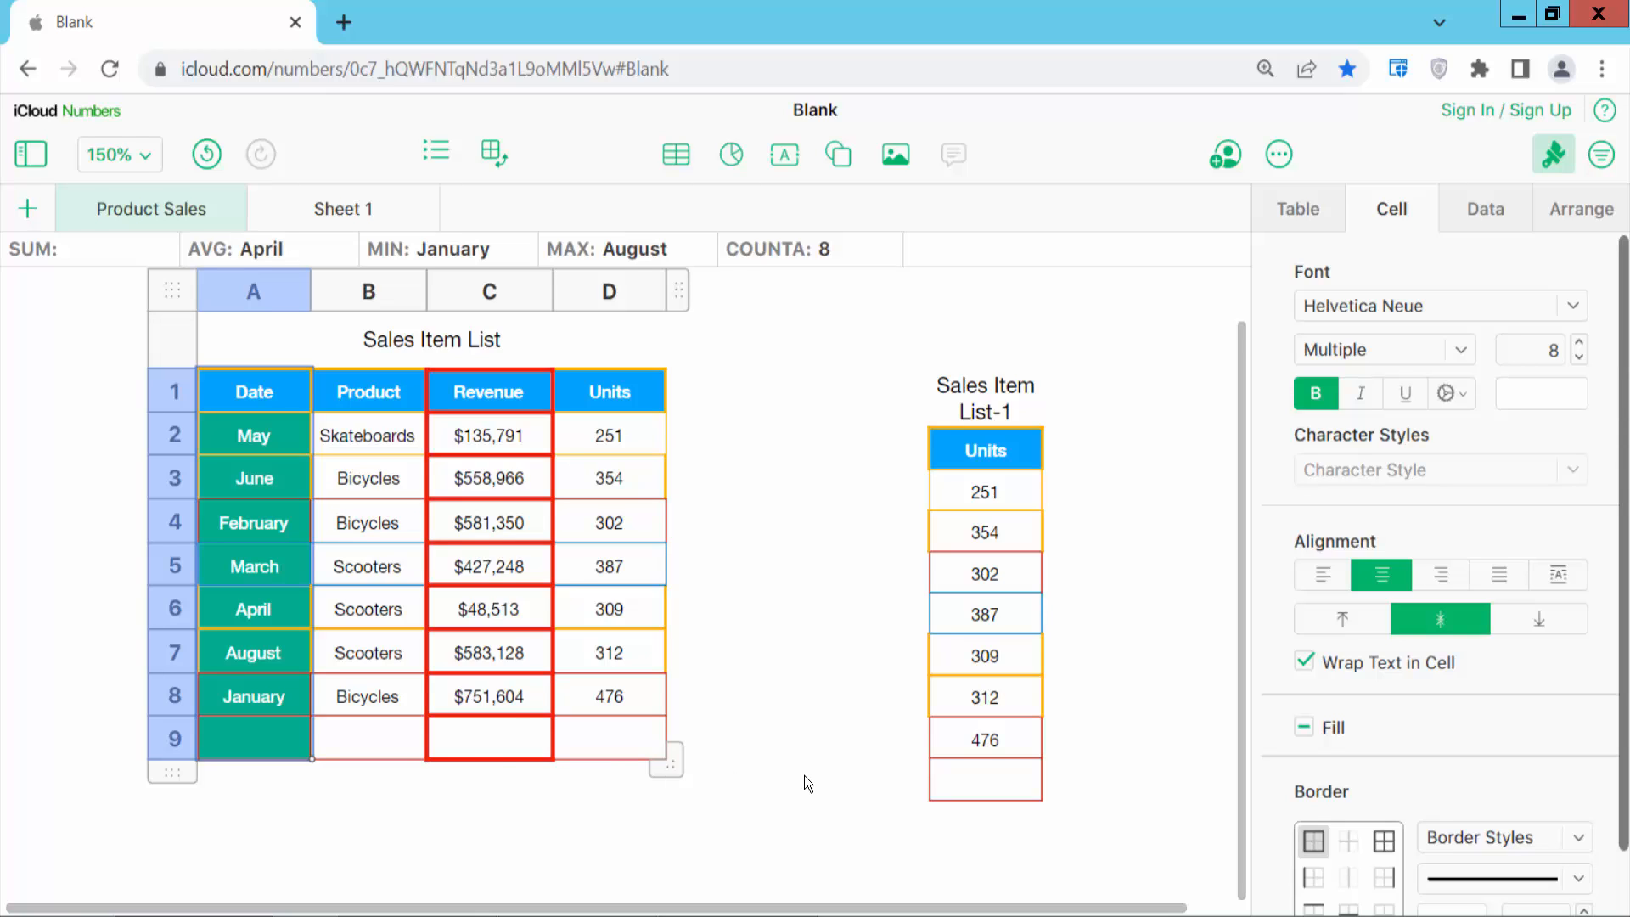
pyautogui.moveTo(806, 591)
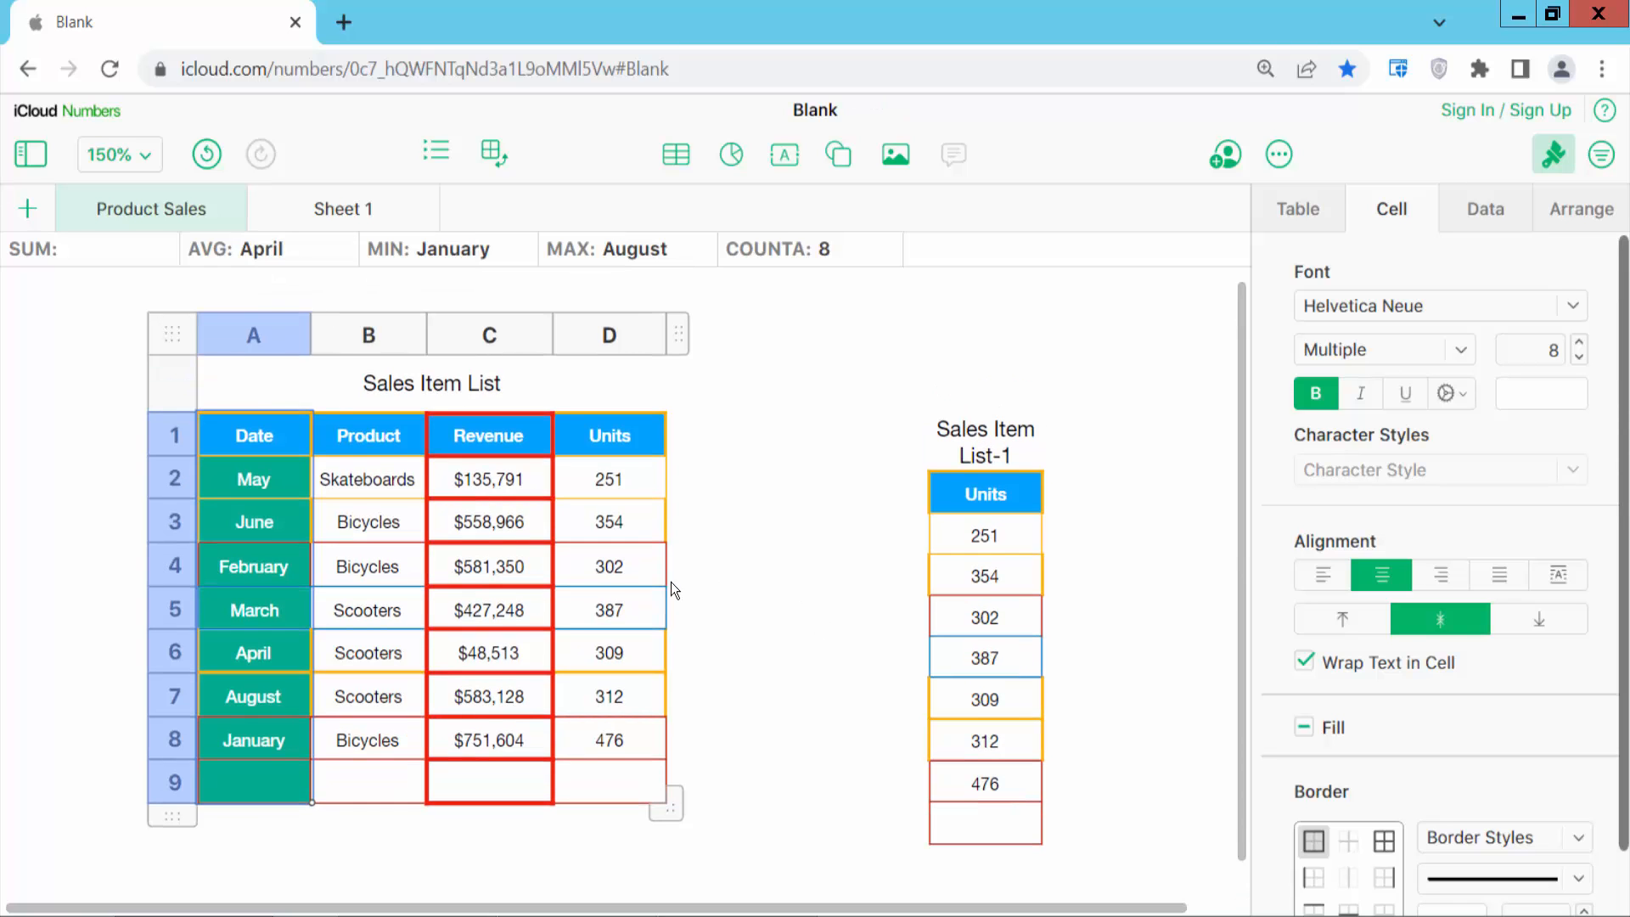
# Step: Paste the copied Product column onto the canvas as new table Sales Item List-2
pyautogui.click(368, 334)
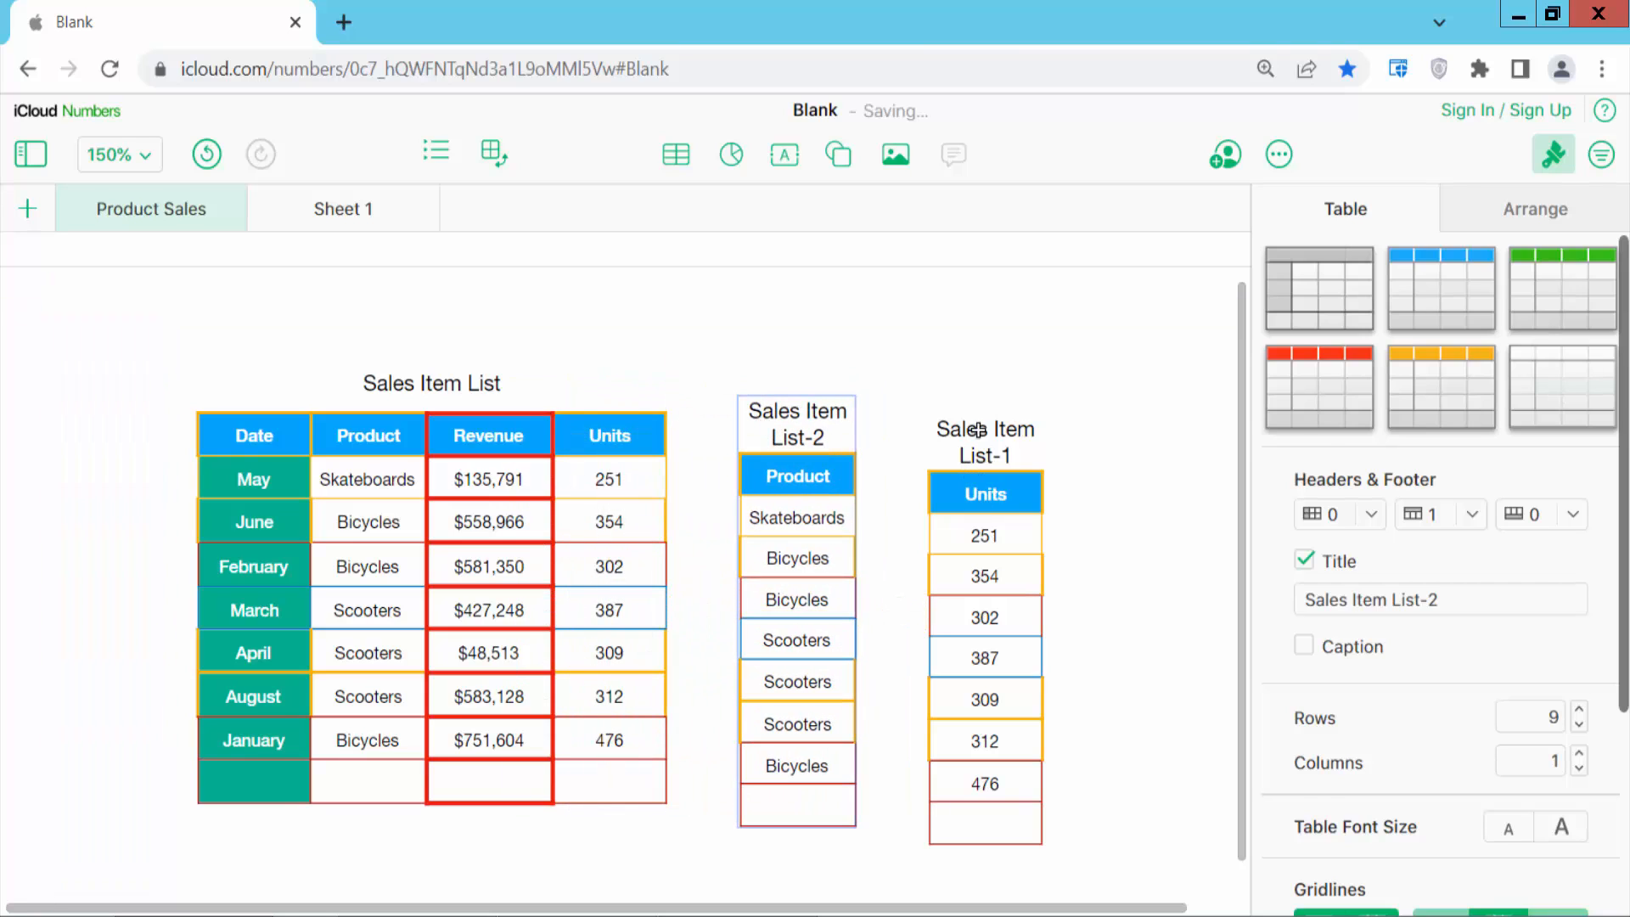
pyautogui.click(985, 493)
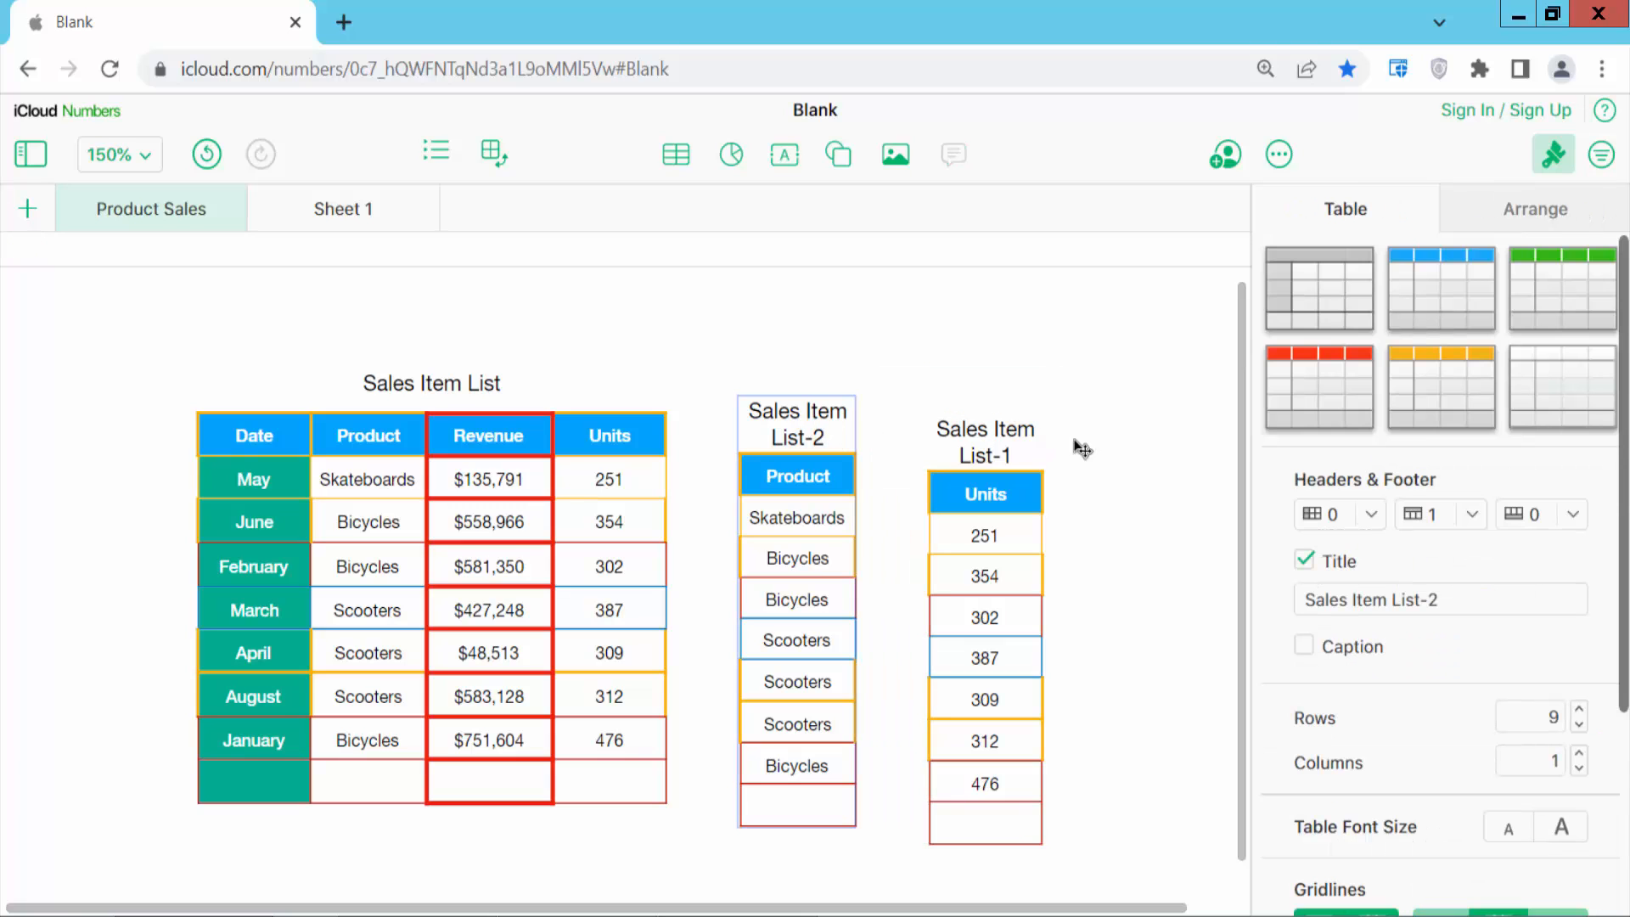
pyautogui.moveTo(1138, 468)
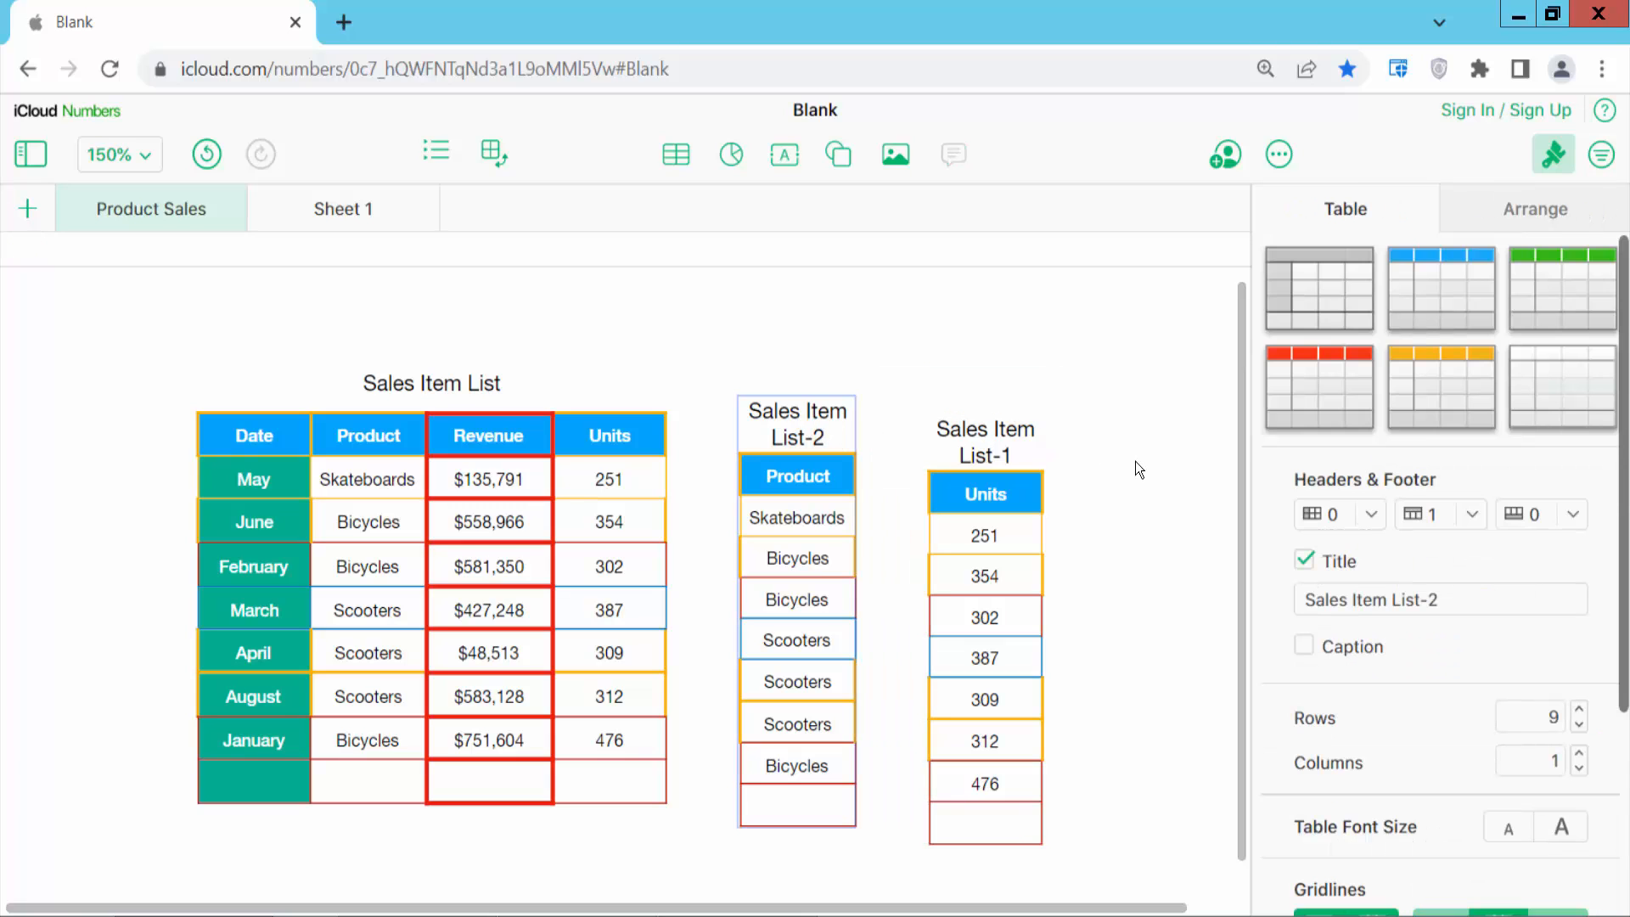